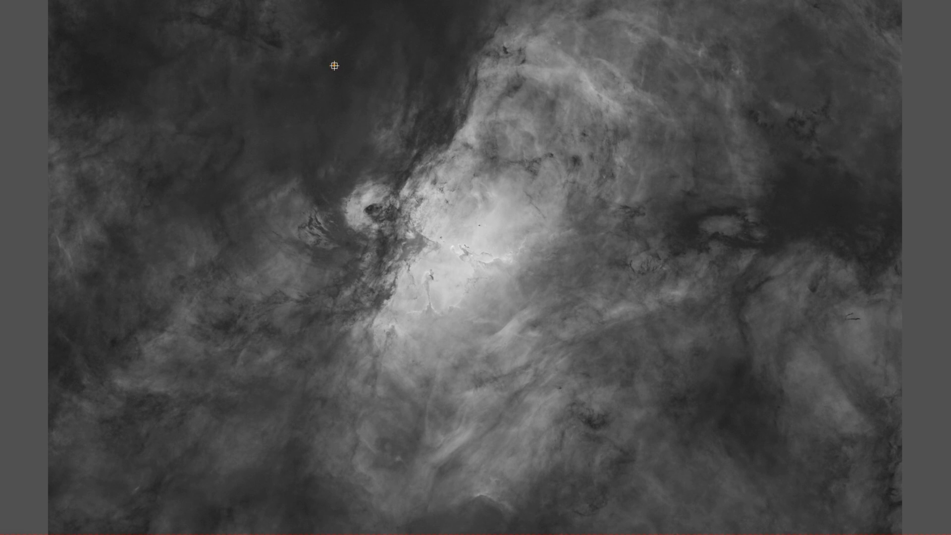
mouse_move(334, 67)
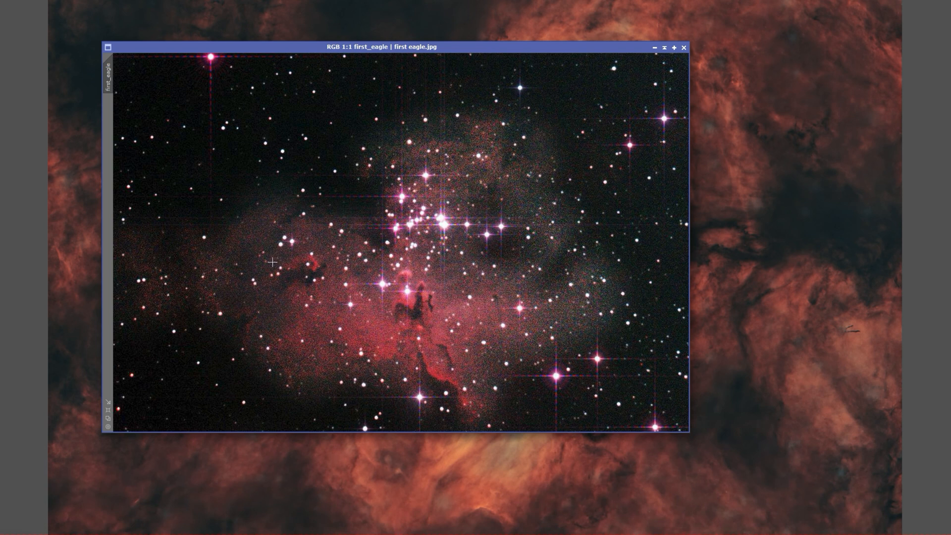
mouse_move(388, 463)
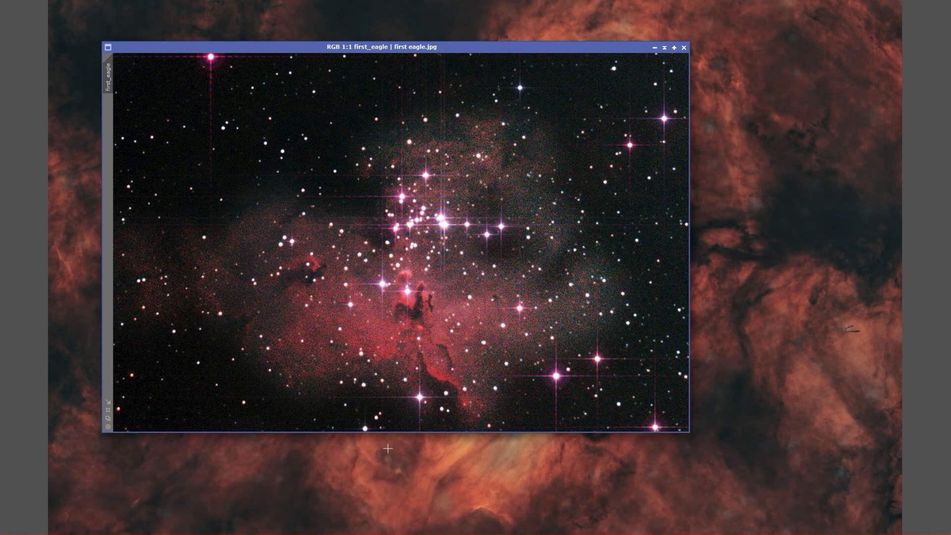
mouse_move(419, 476)
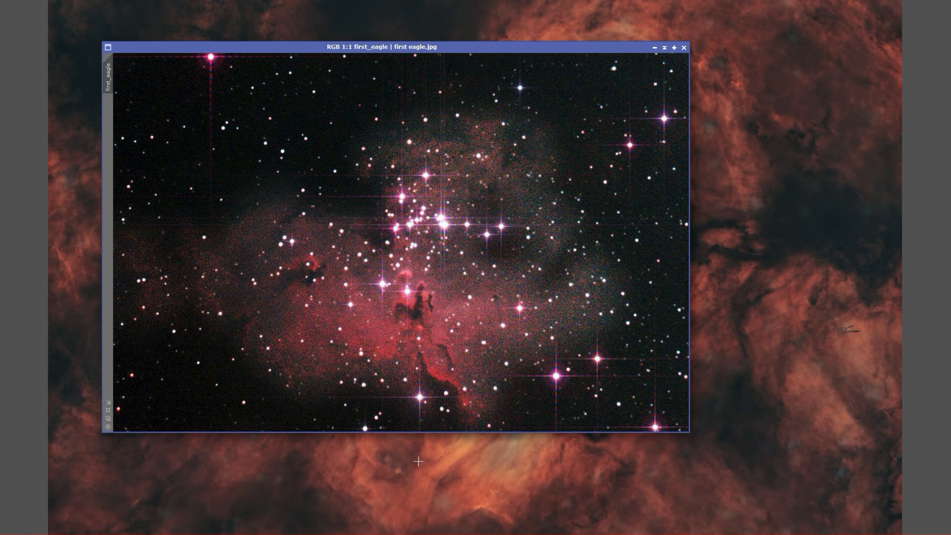
mouse_move(426, 341)
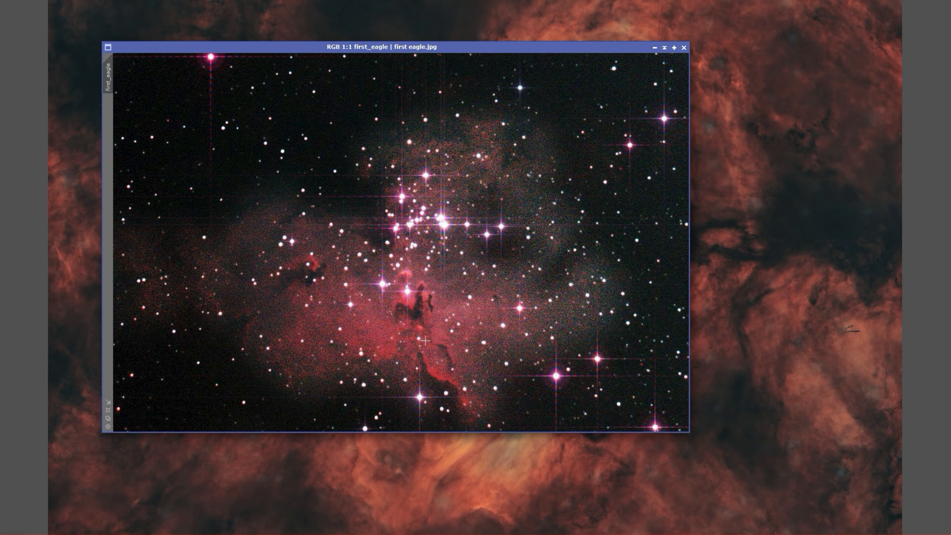
mouse_move(394, 173)
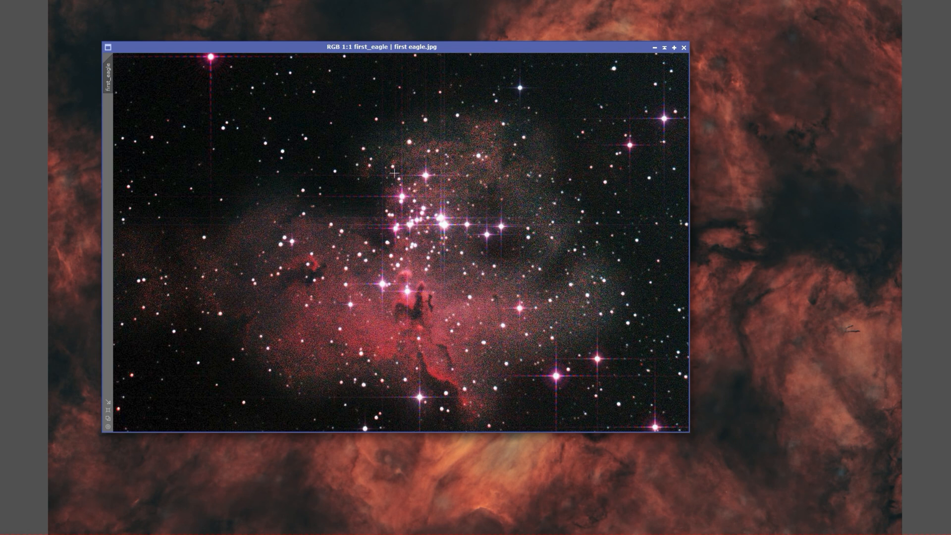
mouse_move(564, 253)
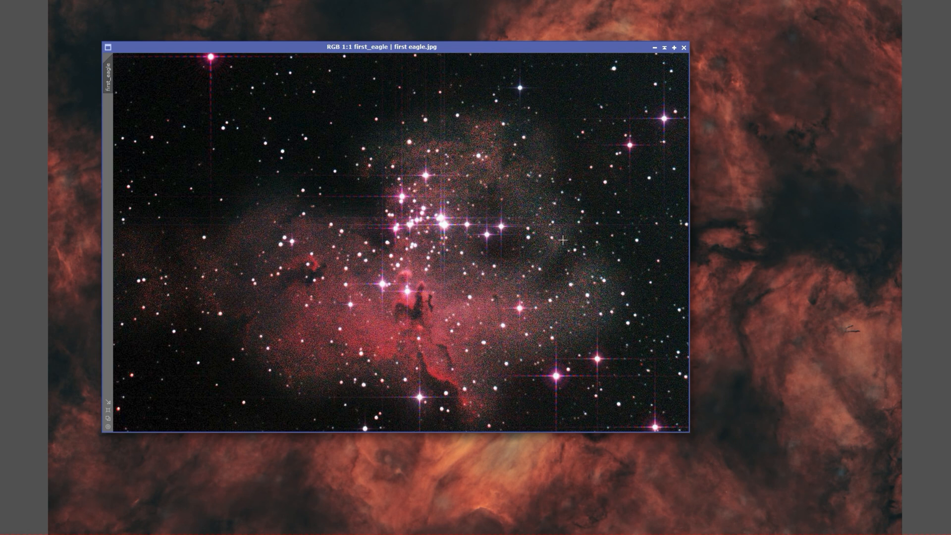
mouse_move(419, 150)
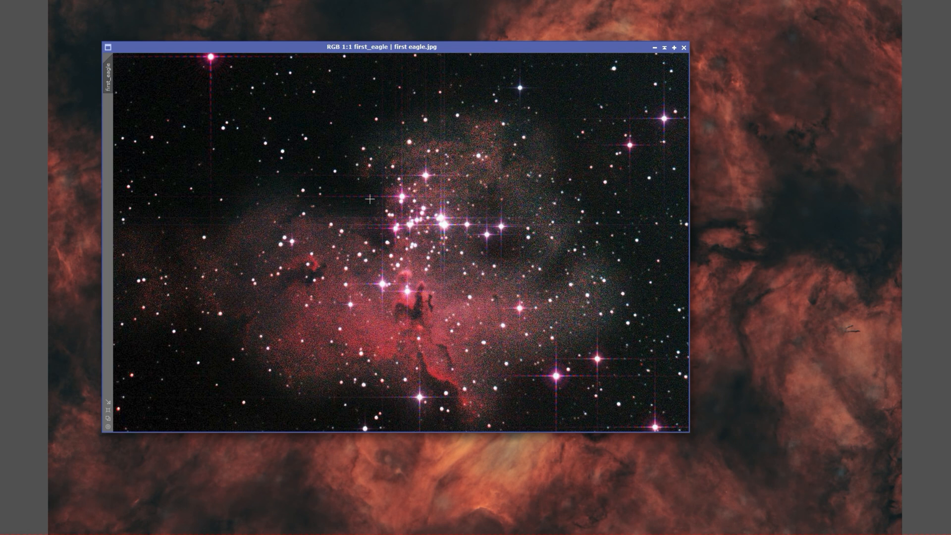
mouse_move(324, 154)
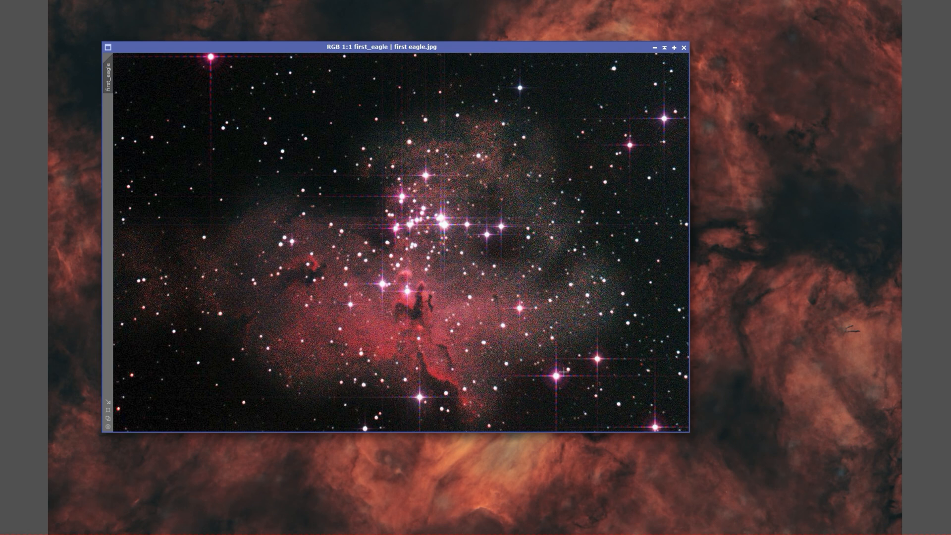
mouse_move(376, 352)
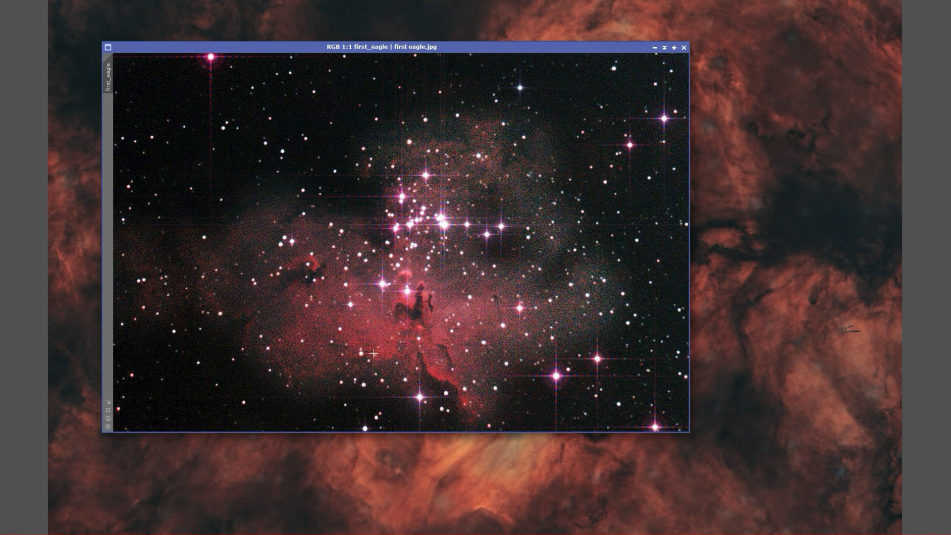
mouse_move(590, 317)
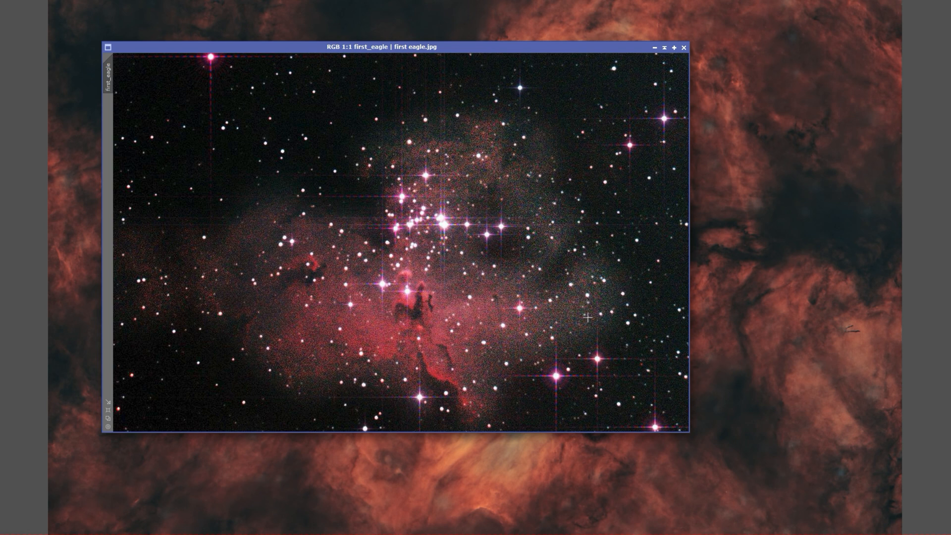
mouse_move(498, 368)
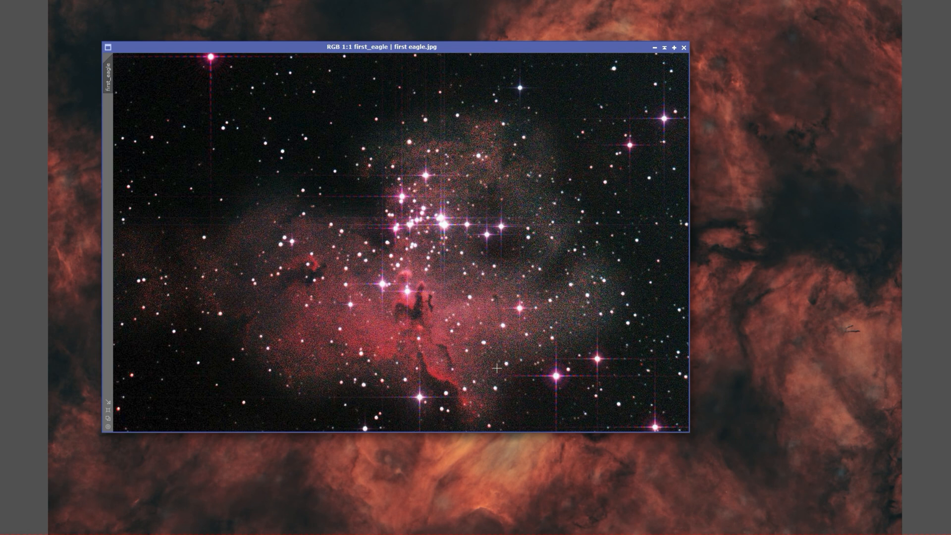
mouse_move(489, 351)
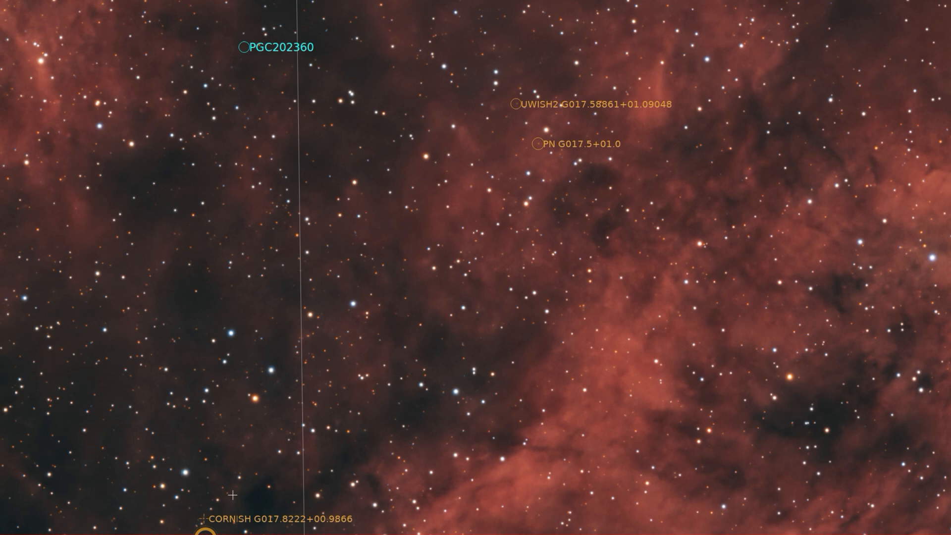
mouse_move(266, 493)
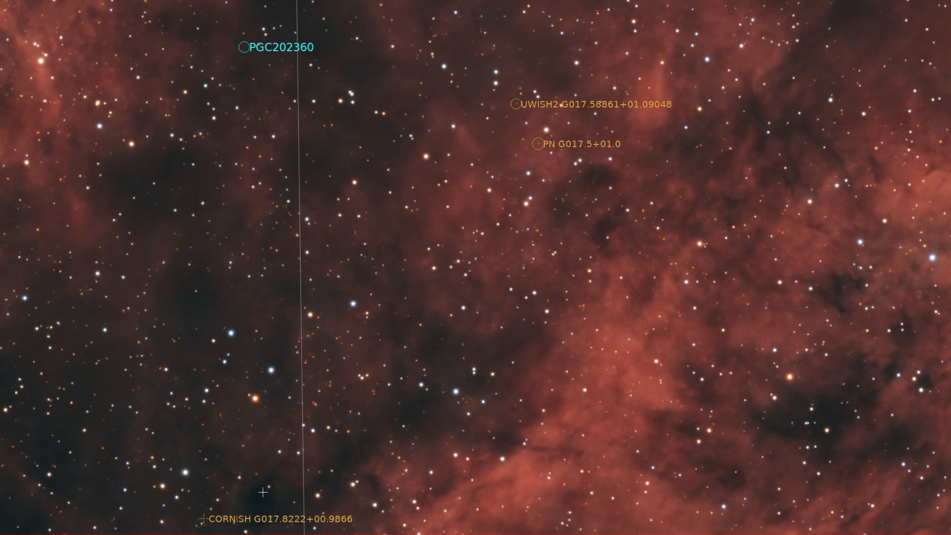
mouse_move(521, 199)
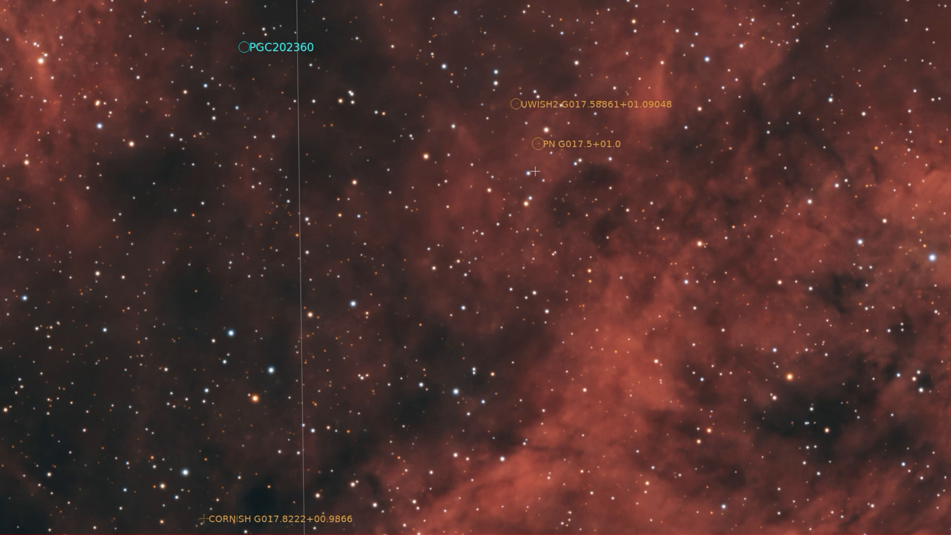
mouse_move(555, 121)
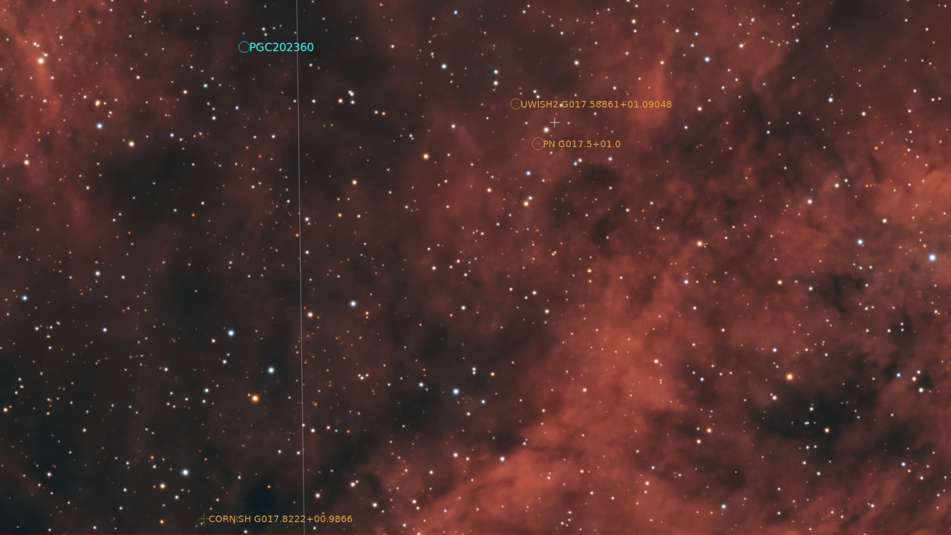
mouse_move(549, 149)
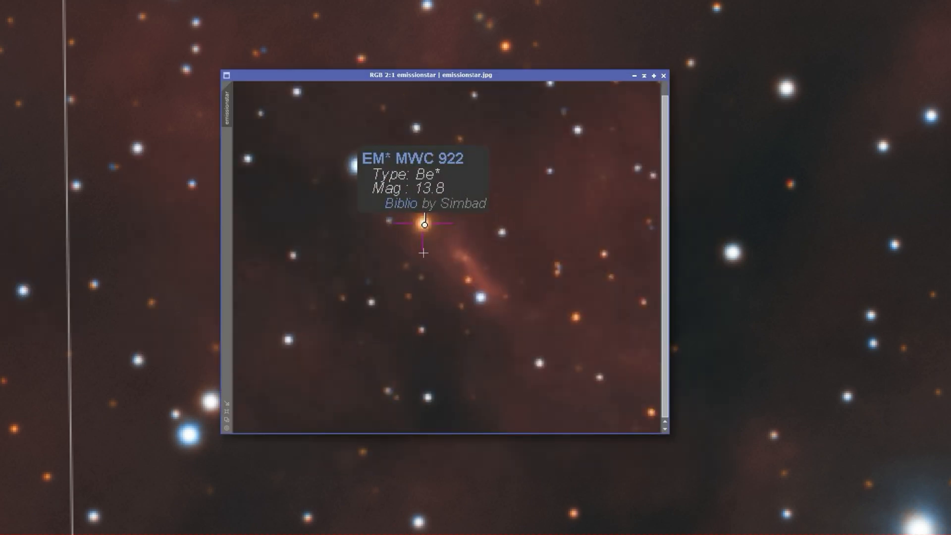
mouse_move(357, 177)
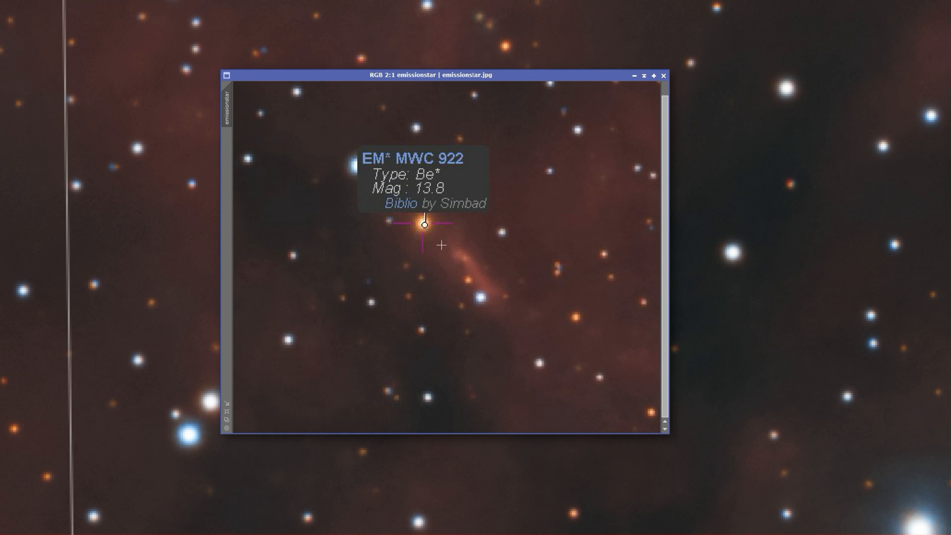
mouse_move(460, 259)
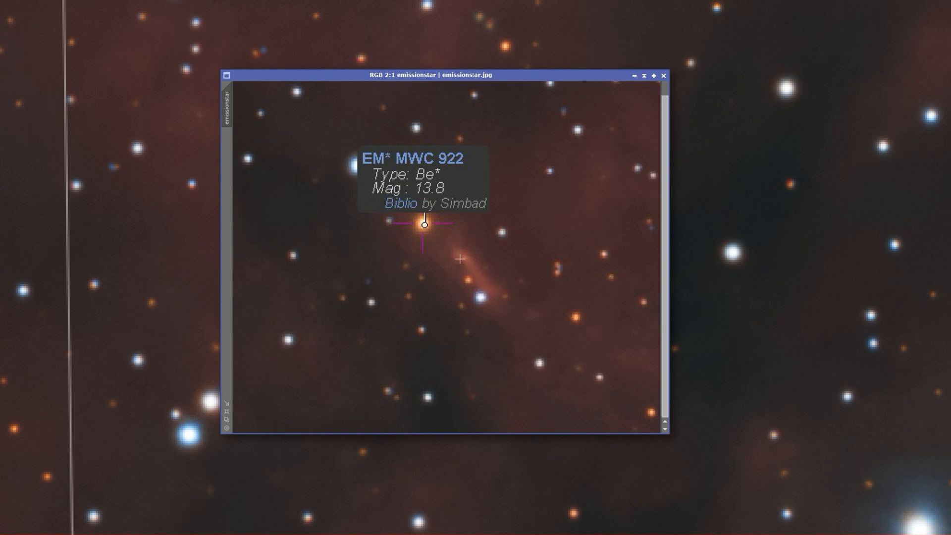
mouse_move(498, 293)
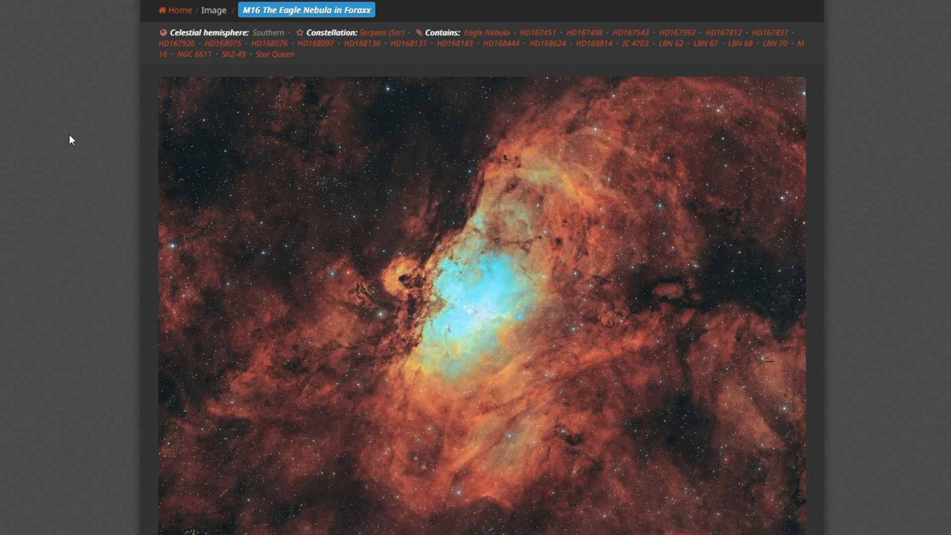
scroll("down", 3)
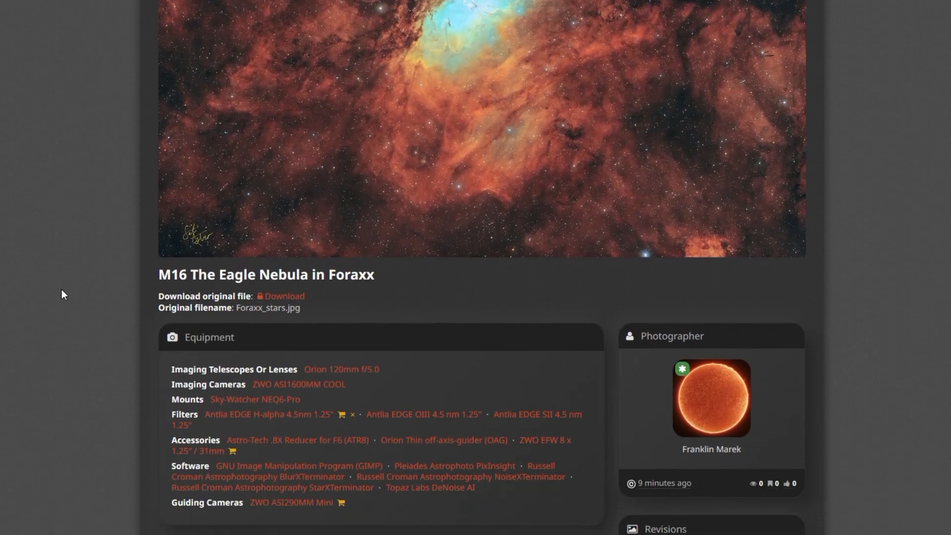
scroll("down", 3)
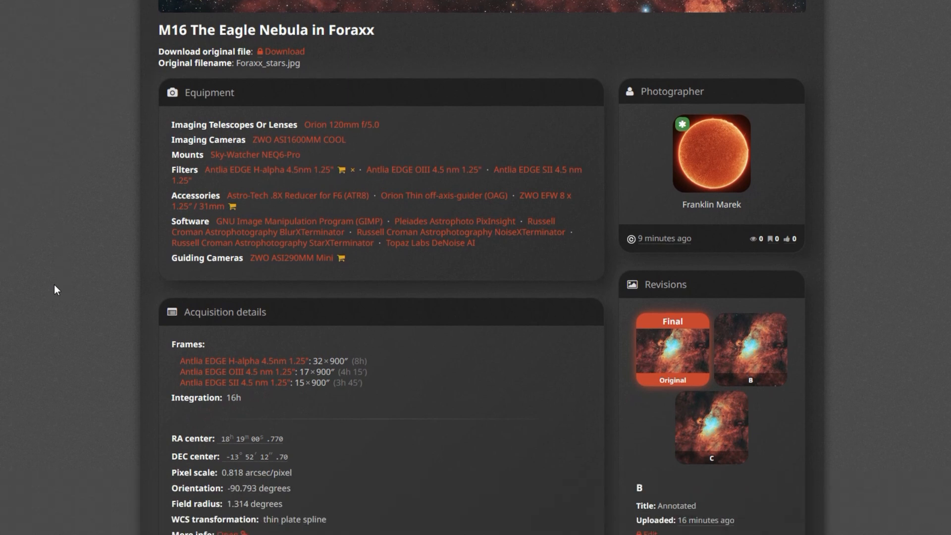
scroll("down", 3)
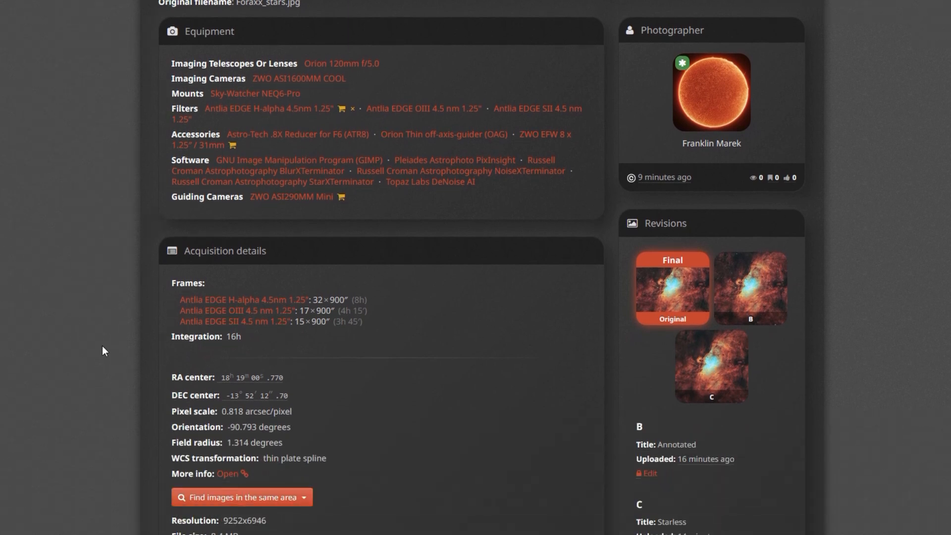
scroll("down", 3)
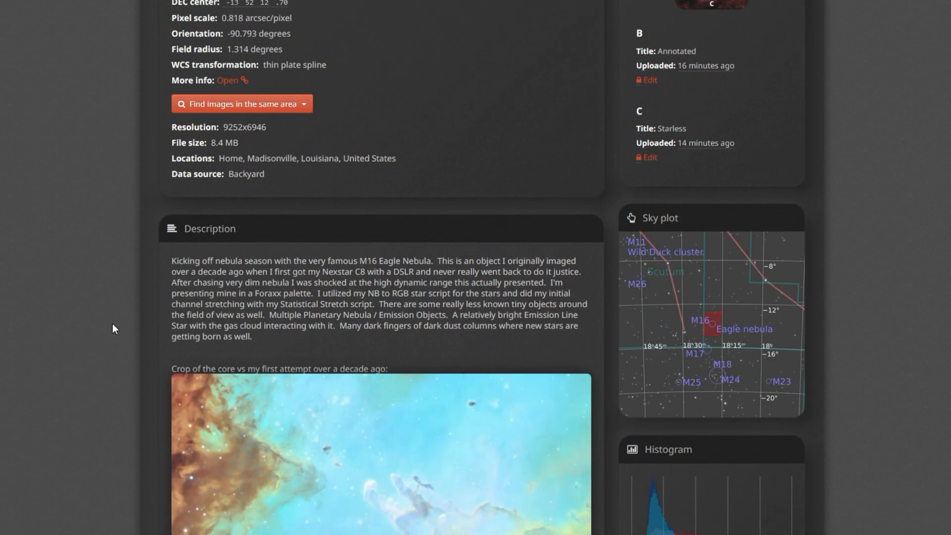
scroll("down", 3)
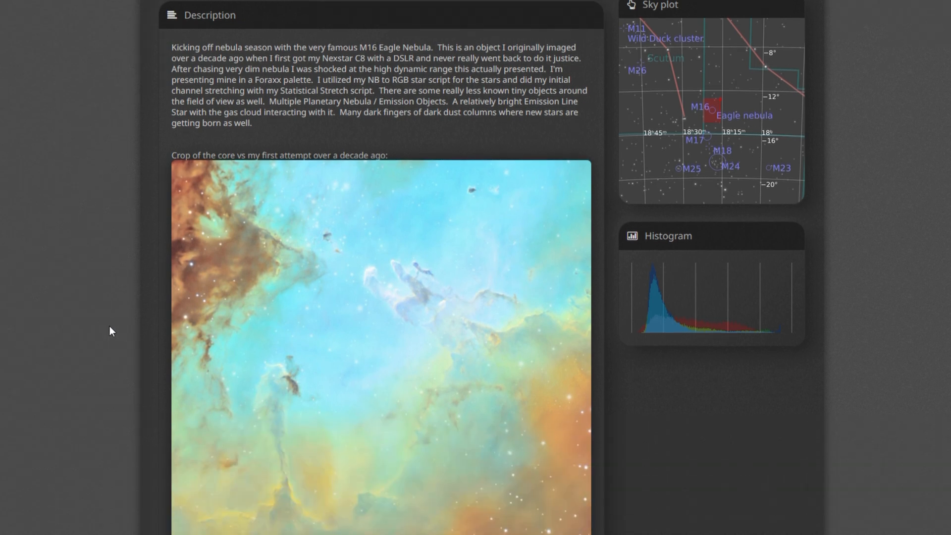
scroll("down", 3)
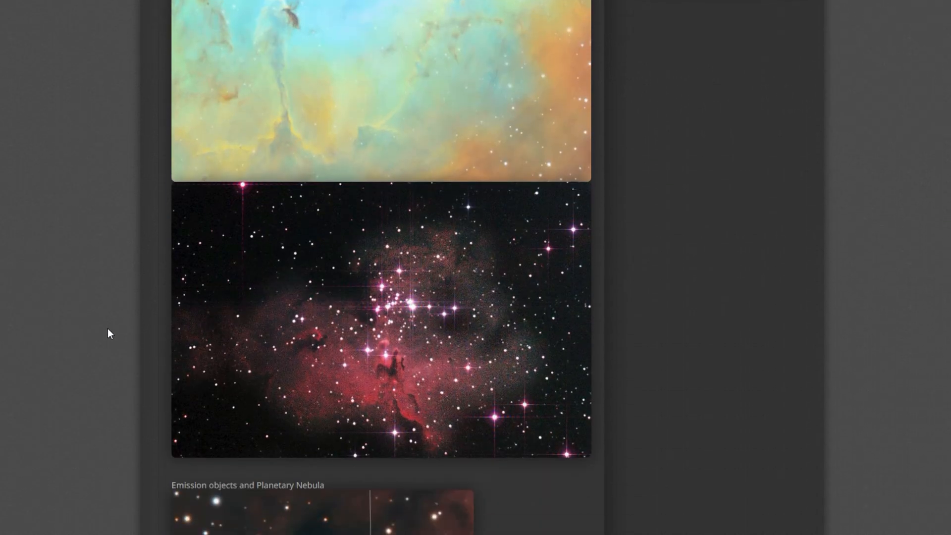
scroll("down", 3)
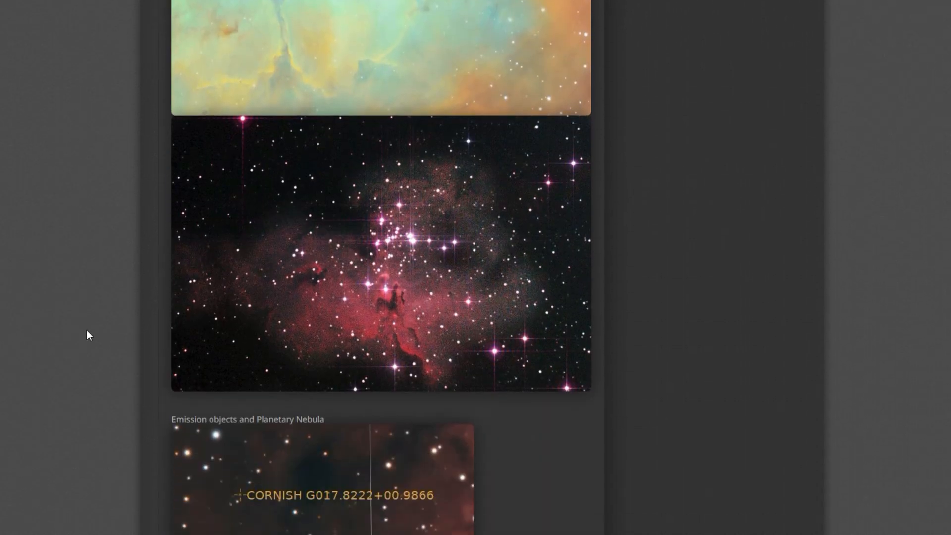
scroll("down", 3)
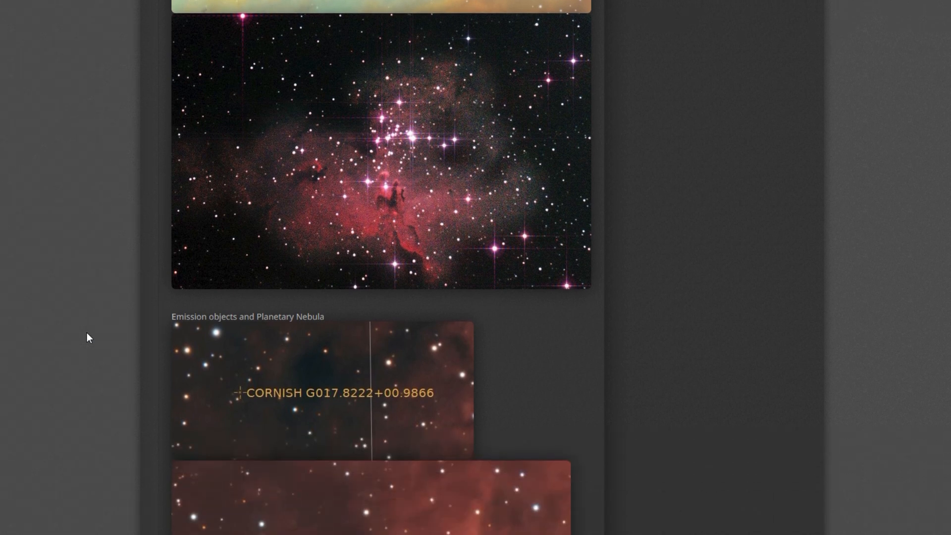
scroll("down", 3)
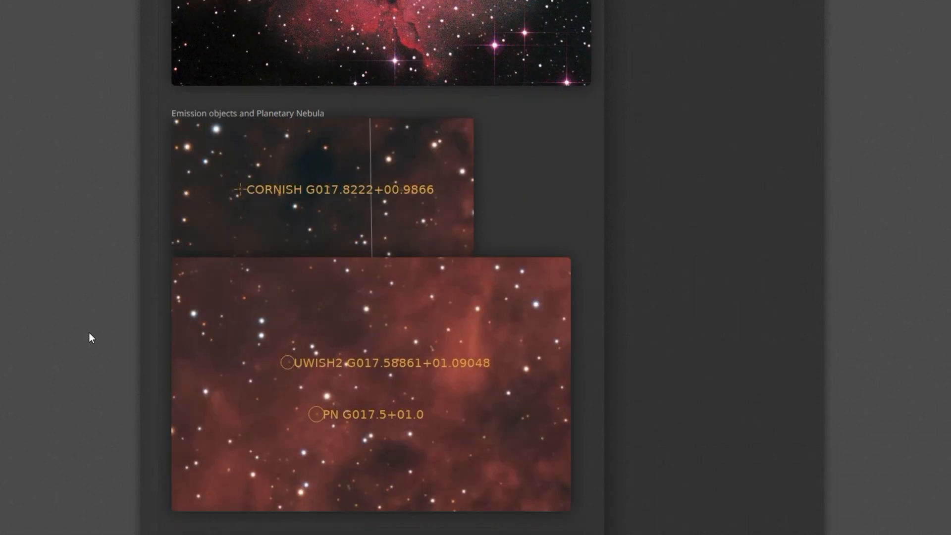
scroll("down", 3)
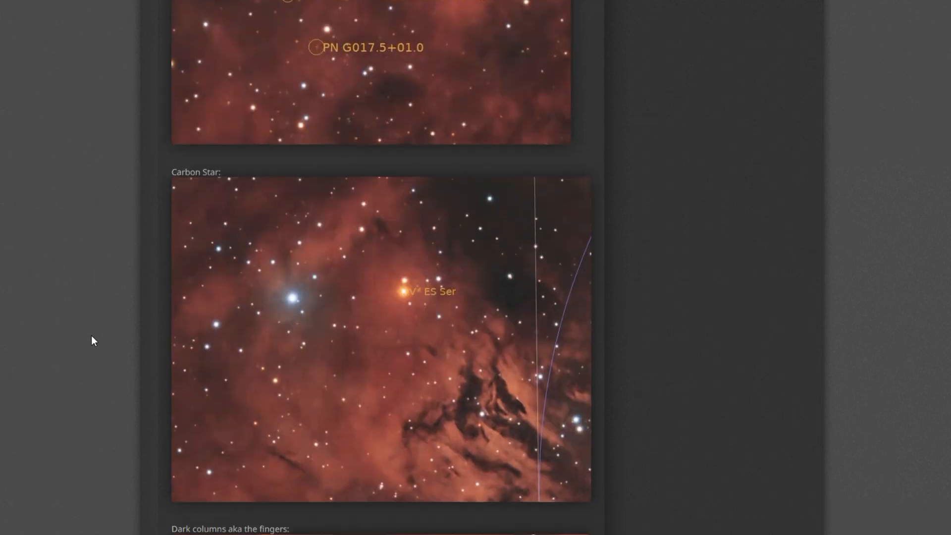
mouse_move(133, 333)
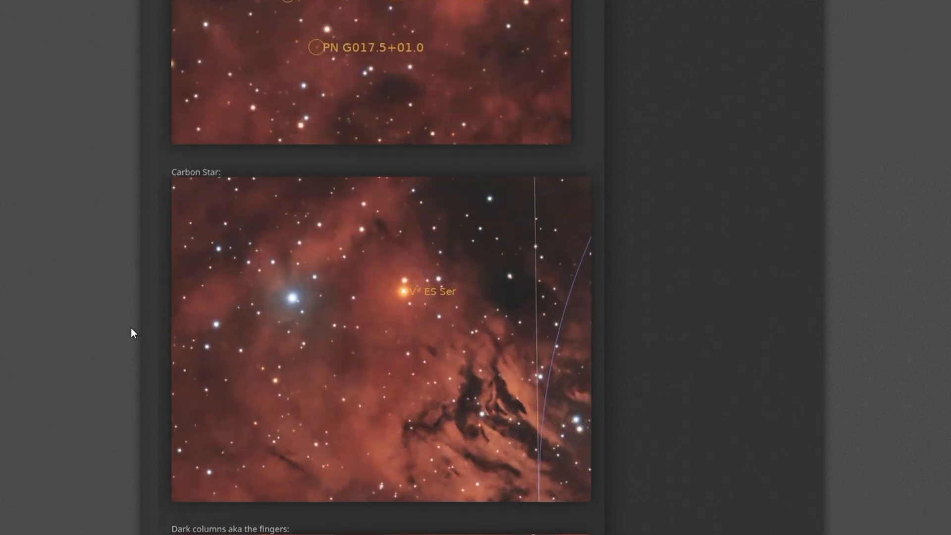
scroll("down", 3)
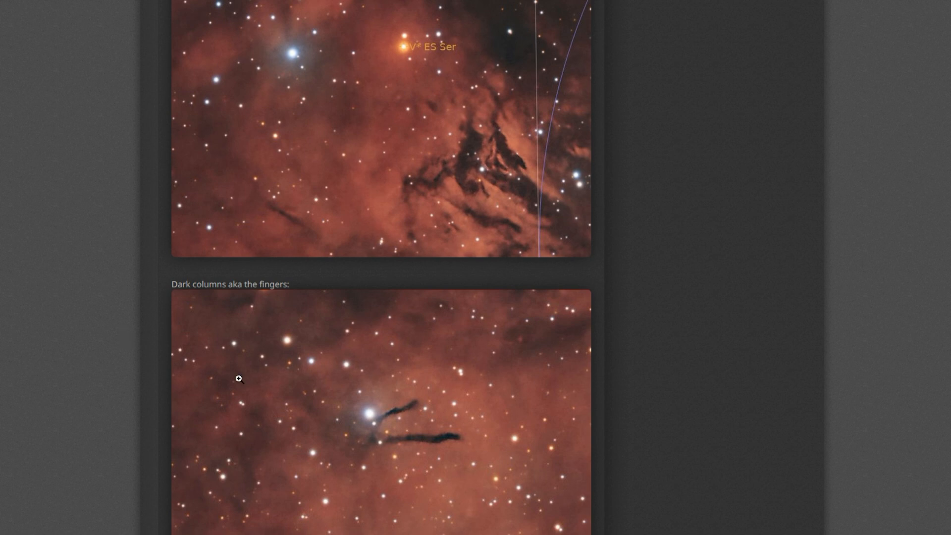
scroll("down", 3)
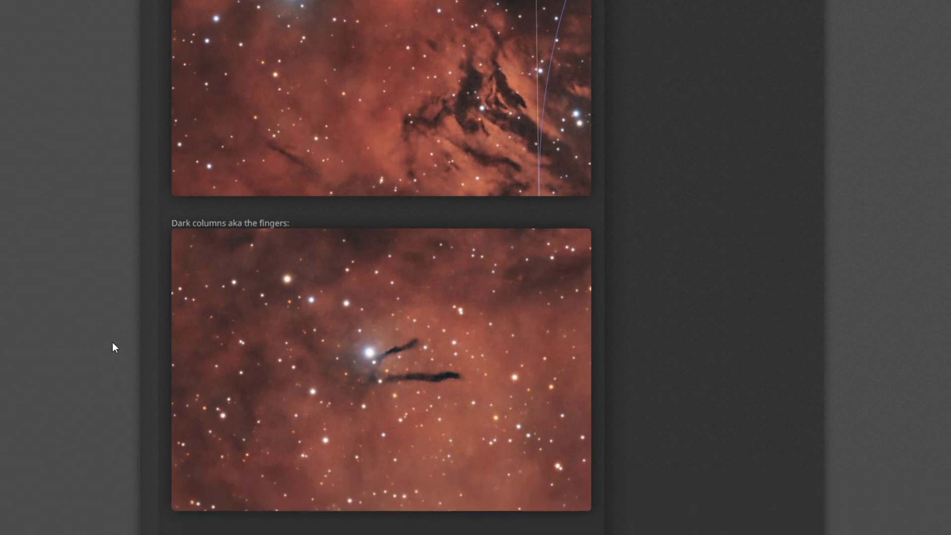
scroll("down", 3)
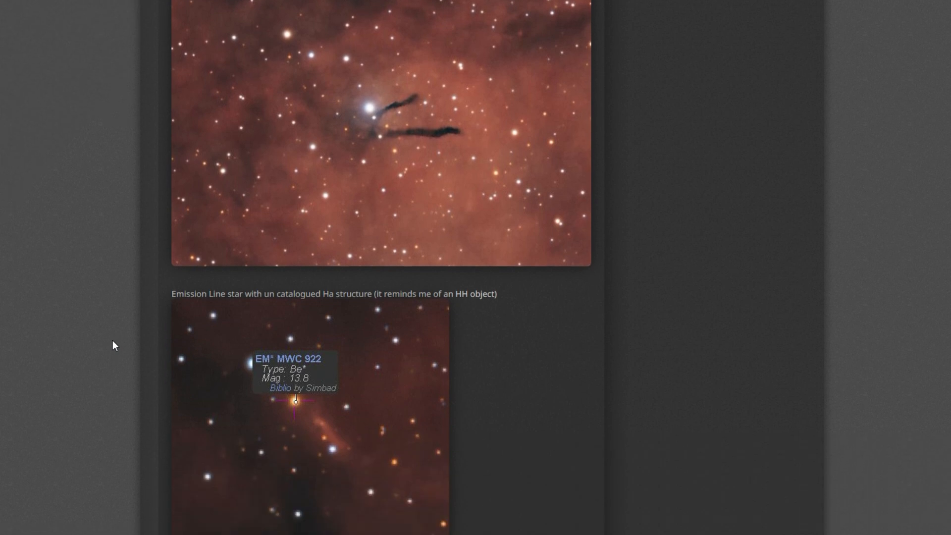
mouse_move(262, 452)
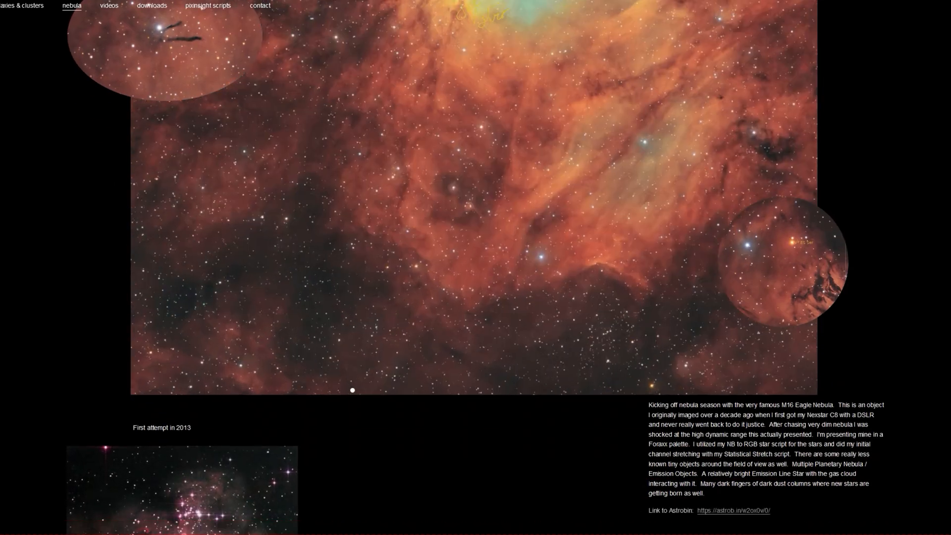
scroll("down", 3)
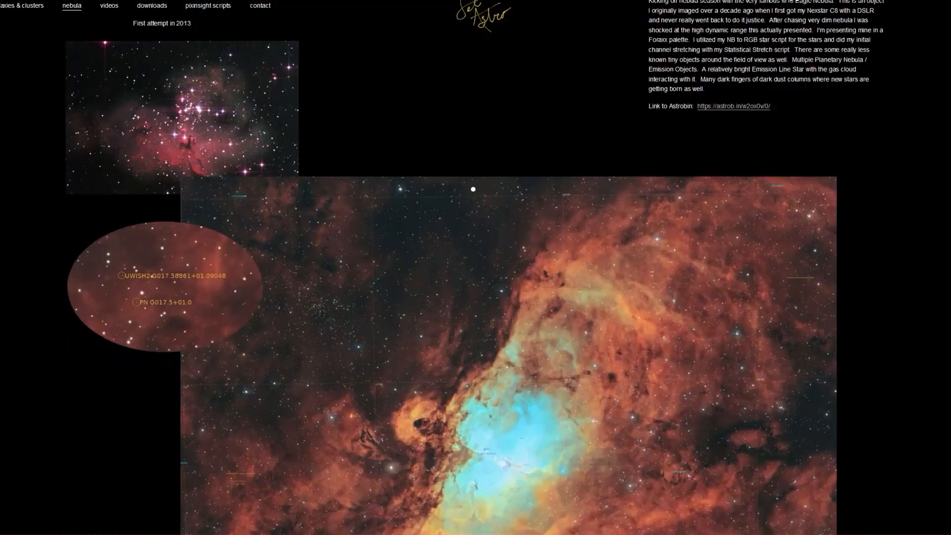